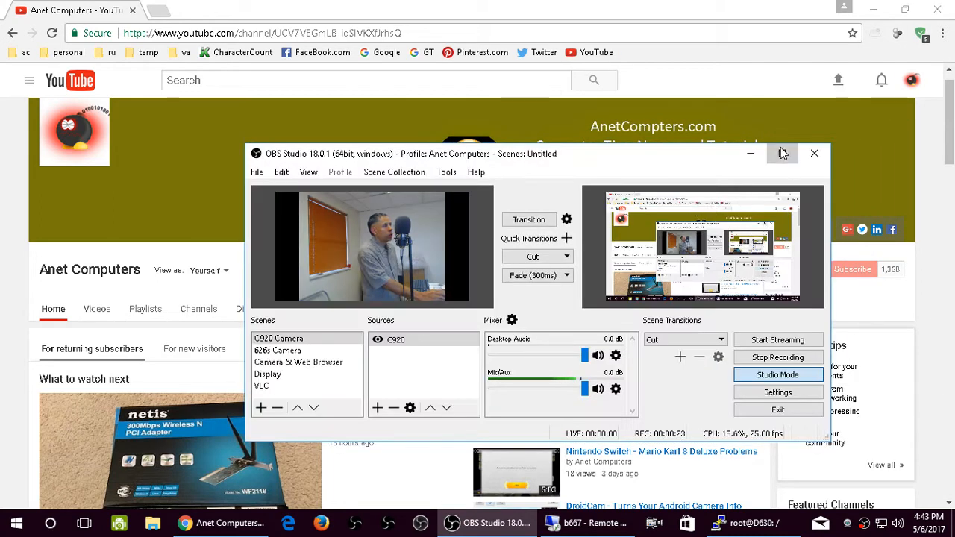
# Maximize the OBS Studio window so it fills the screen.
pyautogui.click(782, 153)
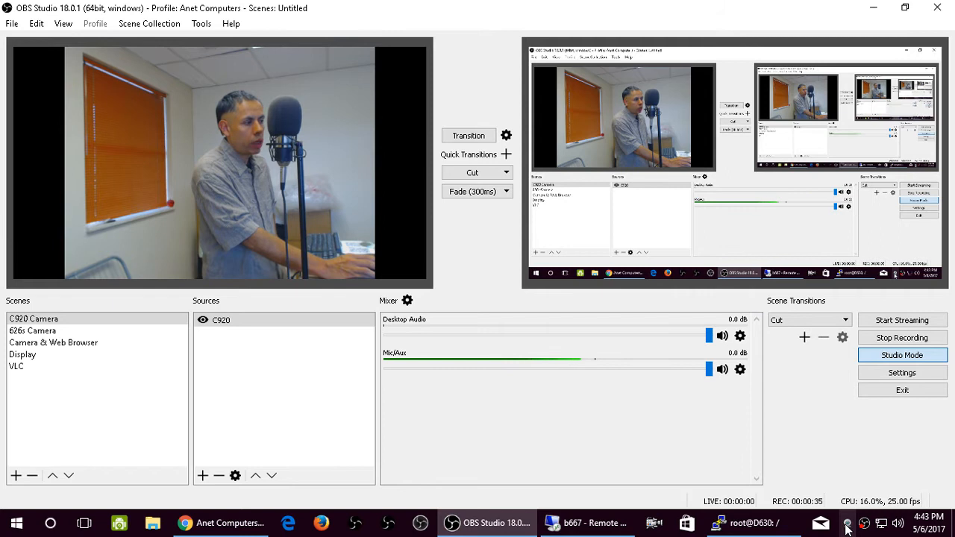
pyautogui.click(847, 523)
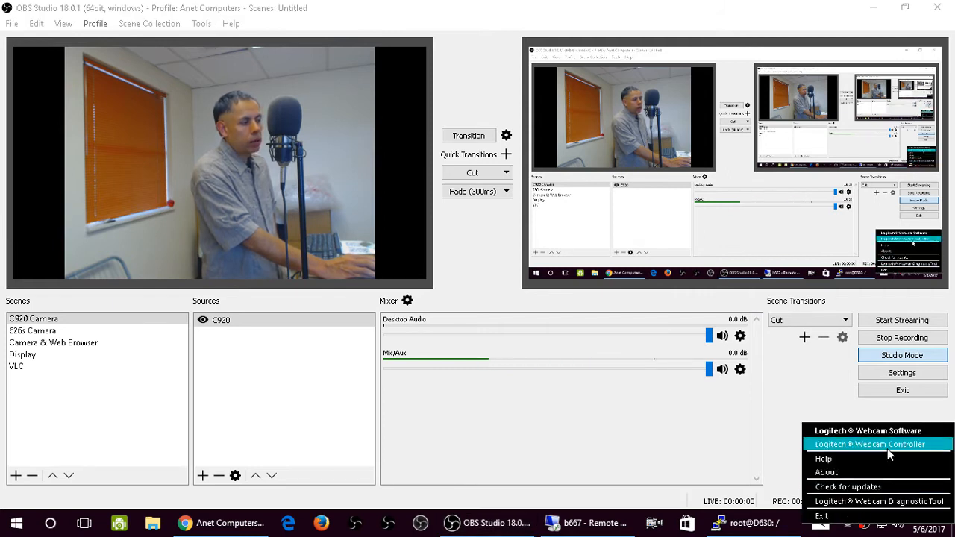
pyautogui.click(870, 444)
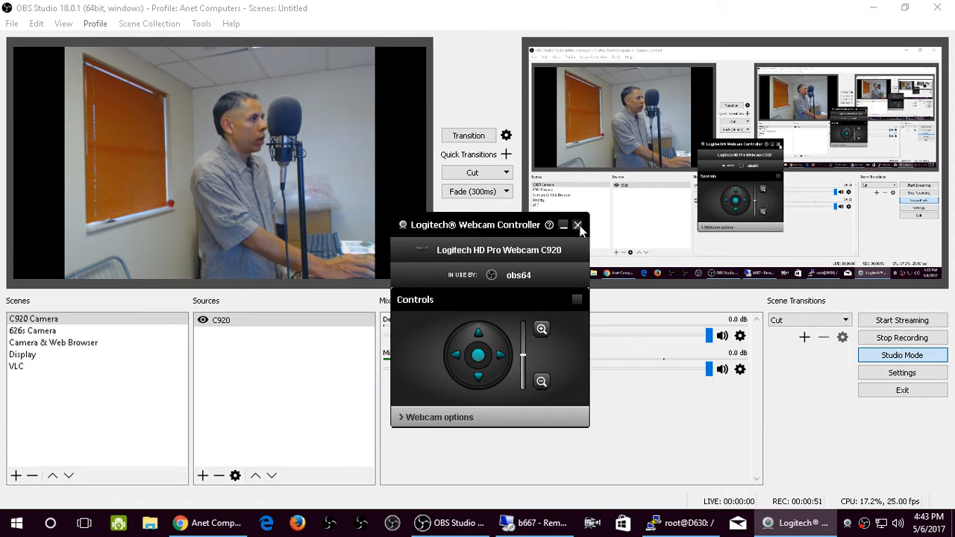
pyautogui.click(578, 225)
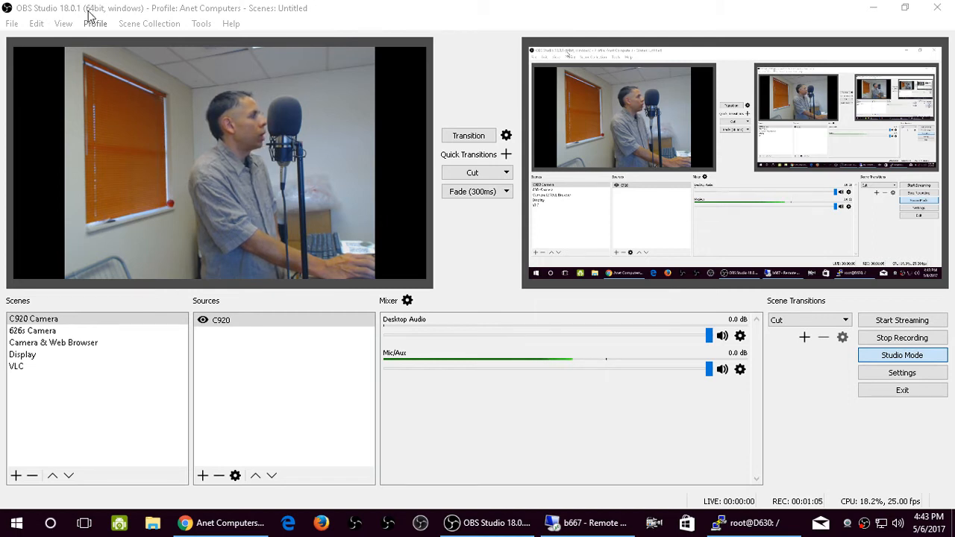
pyautogui.moveTo(828, 429)
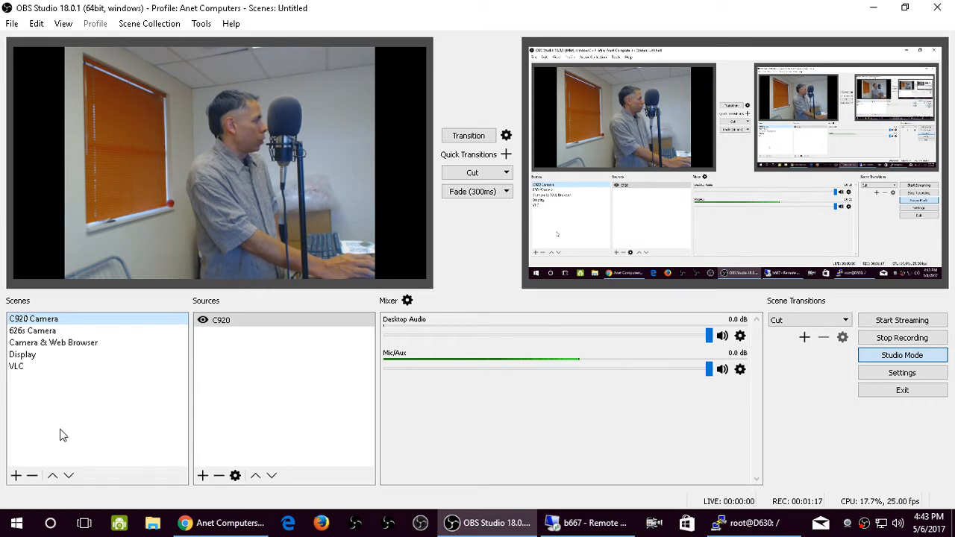
# Add a new scene and name it 'Test C920' in the Add Scene dialog.
pyautogui.click(16, 475)
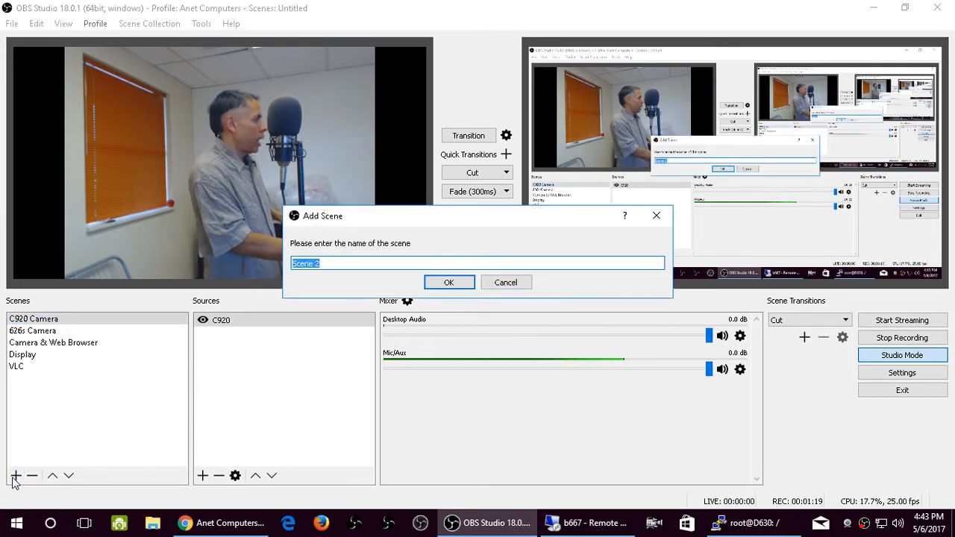
pyautogui.write('T')
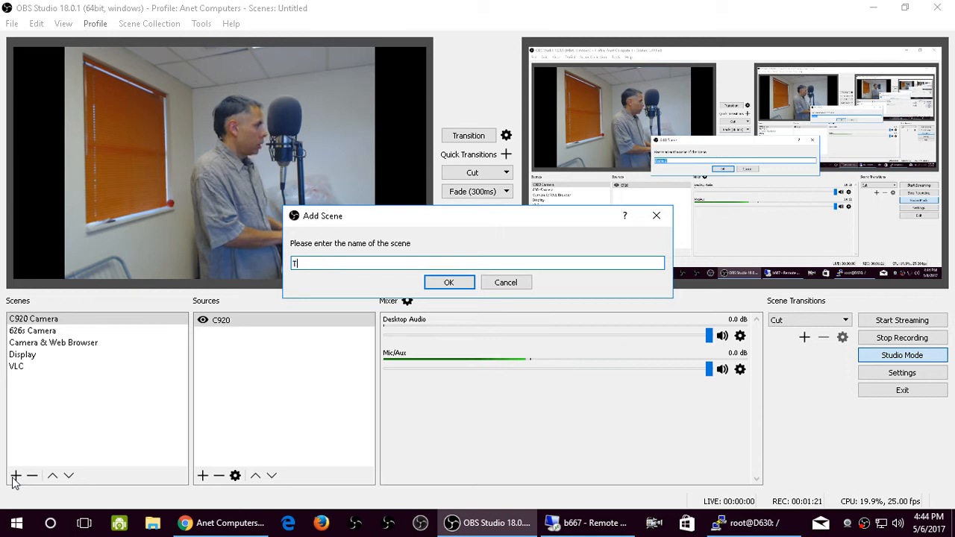
pyautogui.write('est C920')
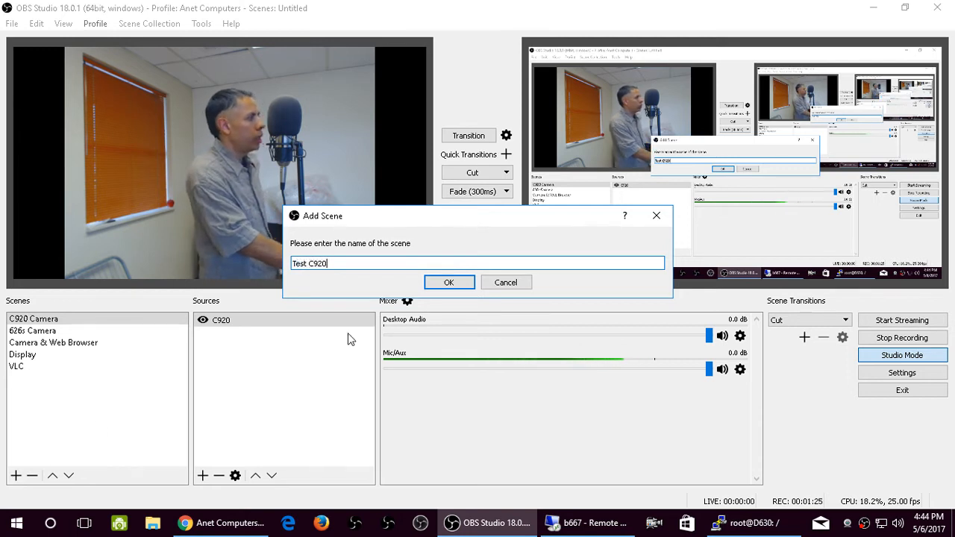
pyautogui.click(449, 282)
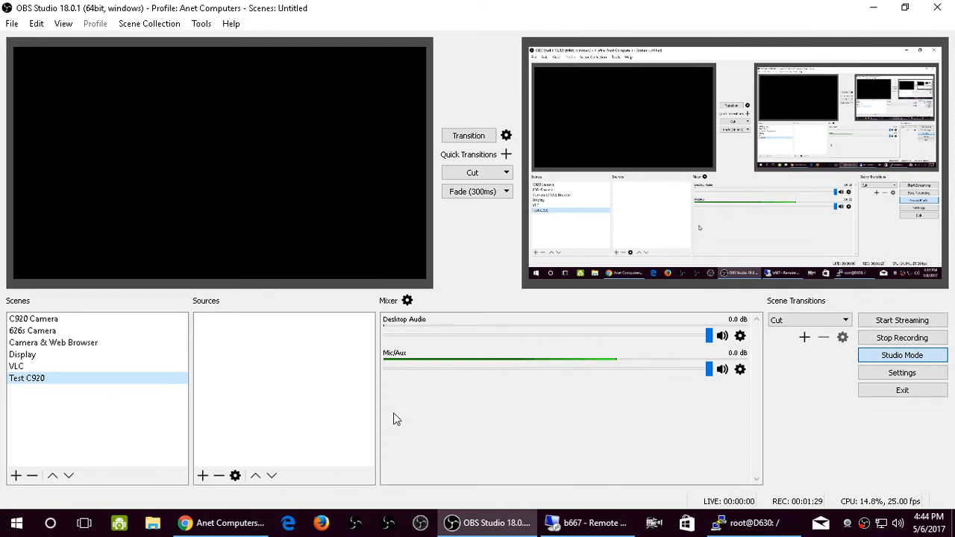
pyautogui.moveTo(381, 406)
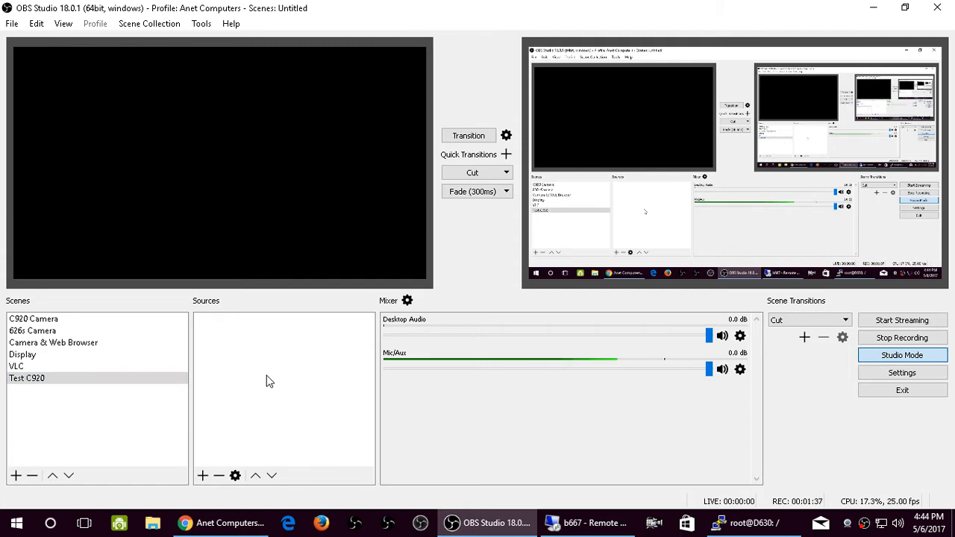
pyautogui.moveTo(253, 381)
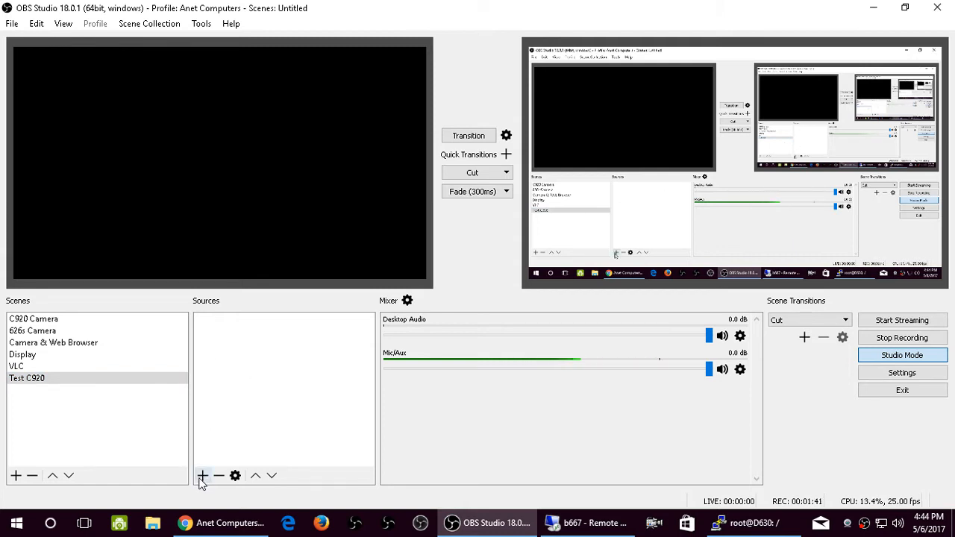
# Add a Video Capture Device source, reusing the existing C920 camera so its video shows in the preview.
pyautogui.click(201, 475)
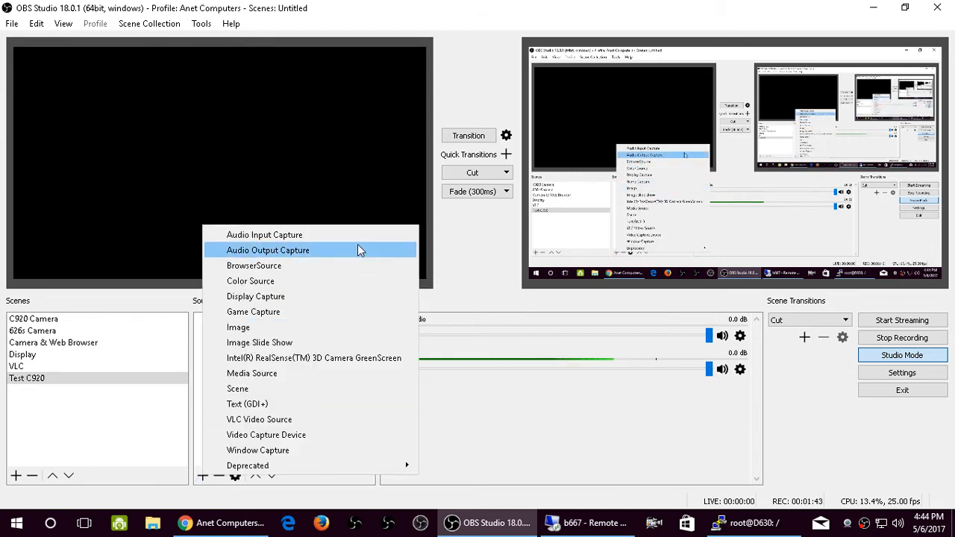
pyautogui.moveTo(358, 373)
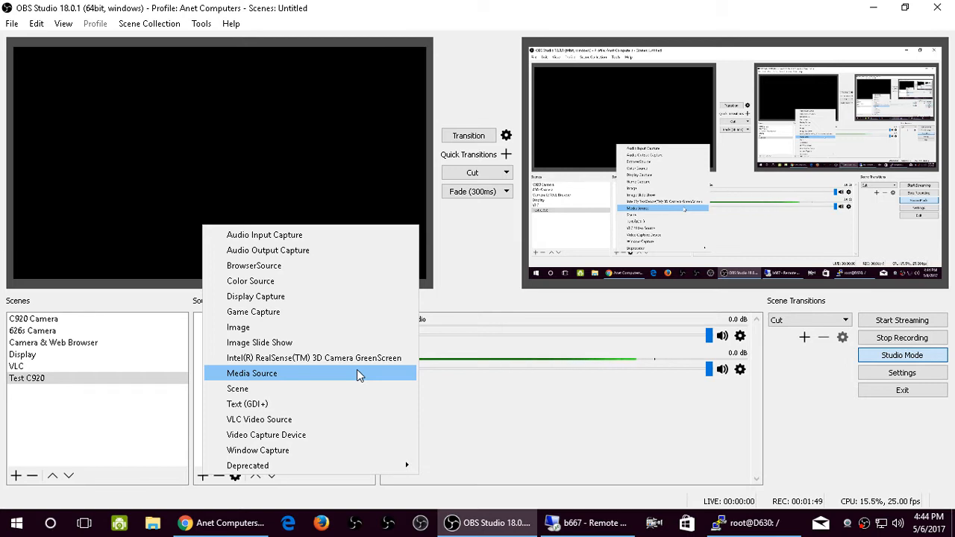
pyautogui.moveTo(341, 435)
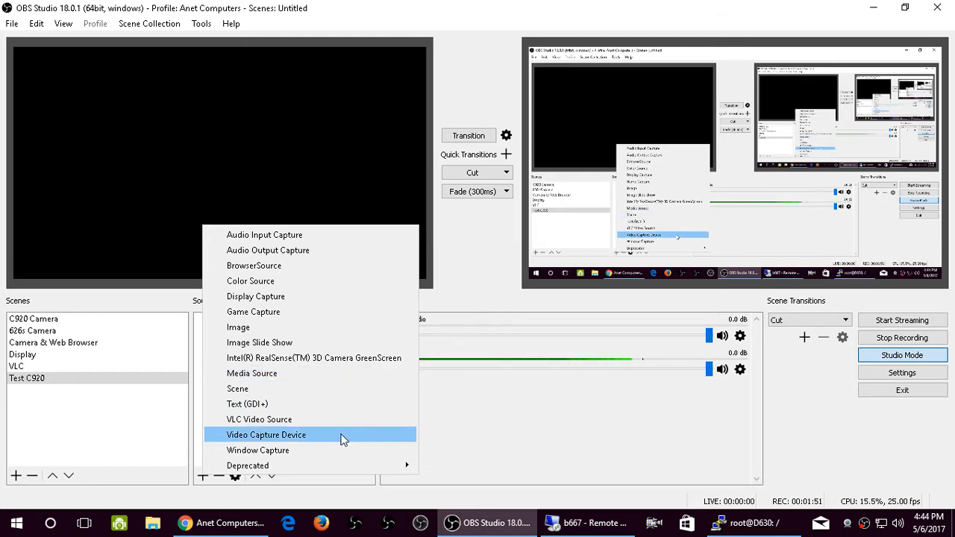
pyautogui.click(266, 434)
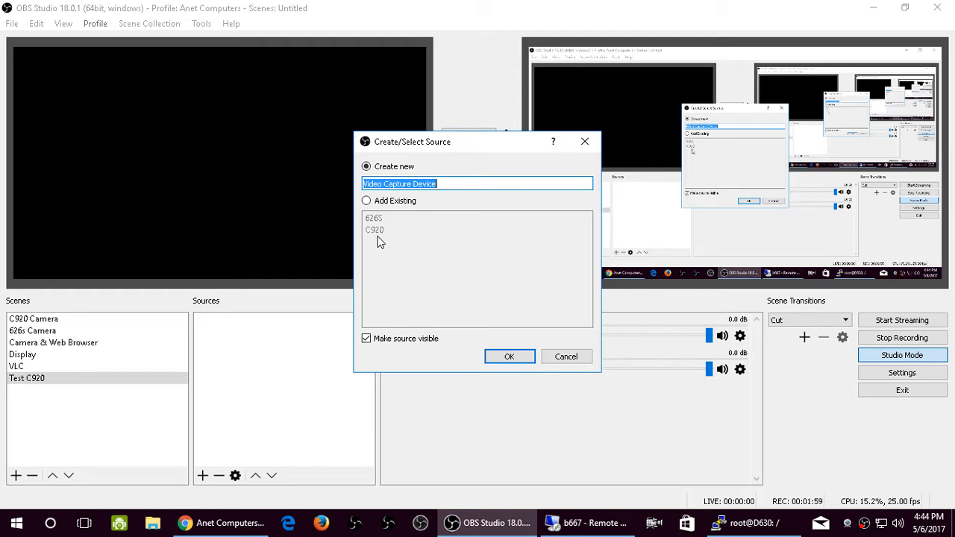
pyautogui.moveTo(66, 347)
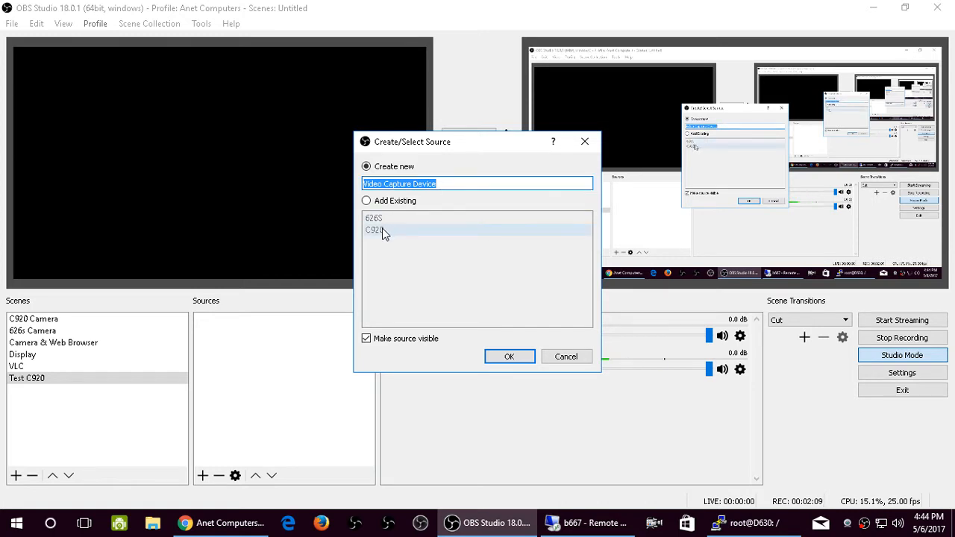
pyautogui.click(367, 200)
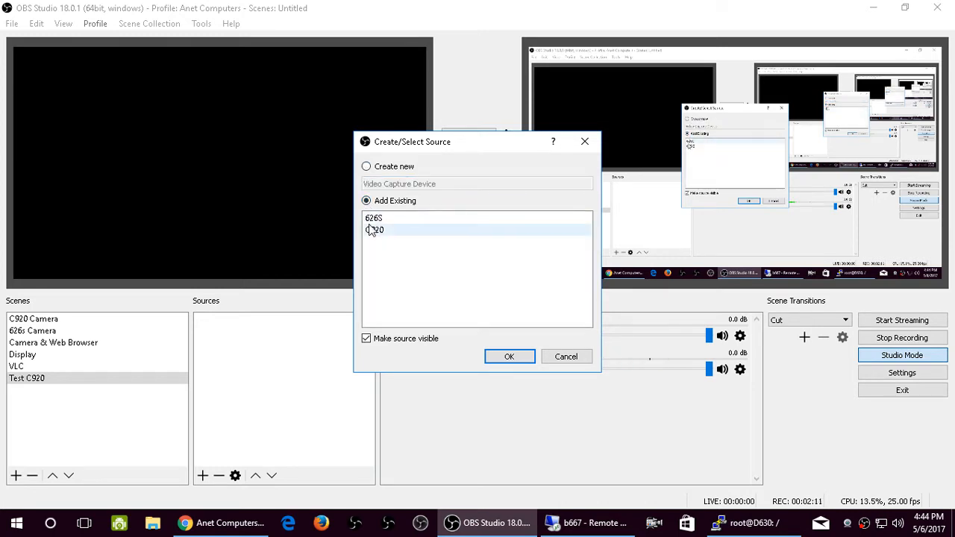
pyautogui.click(375, 230)
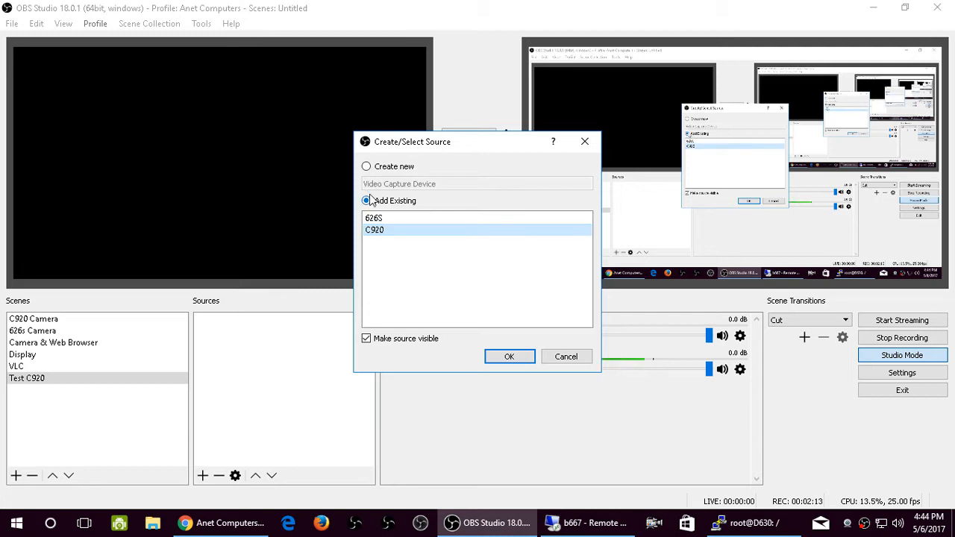
pyautogui.click(365, 167)
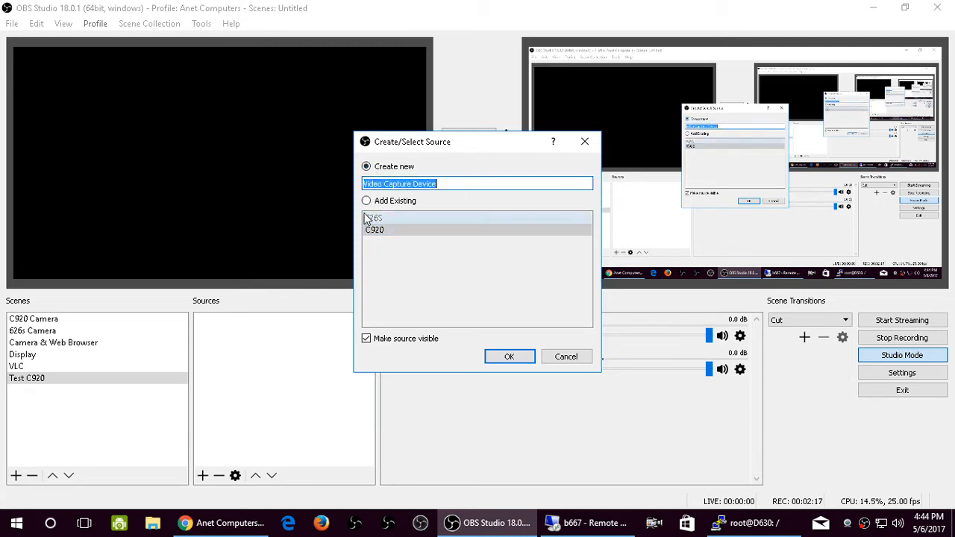
pyautogui.click(367, 200)
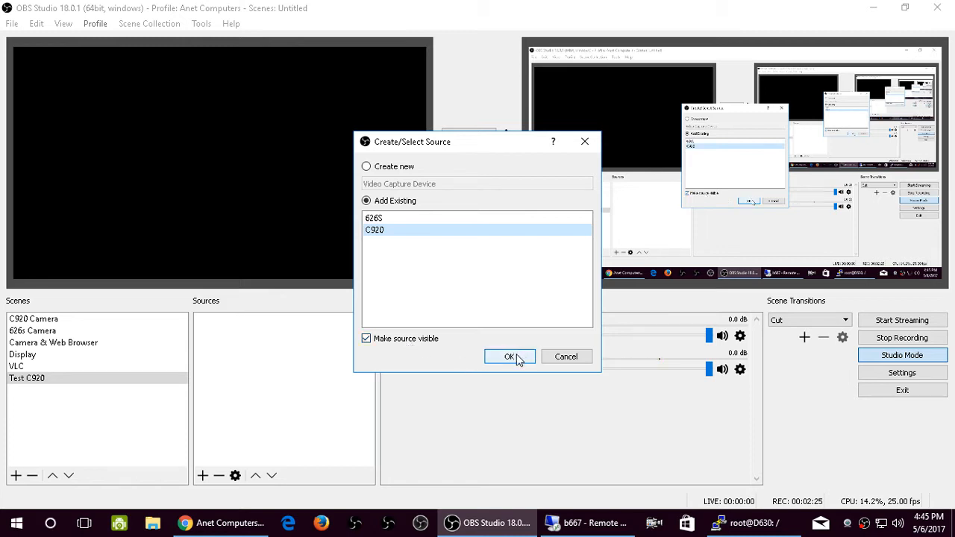
pyautogui.click(510, 357)
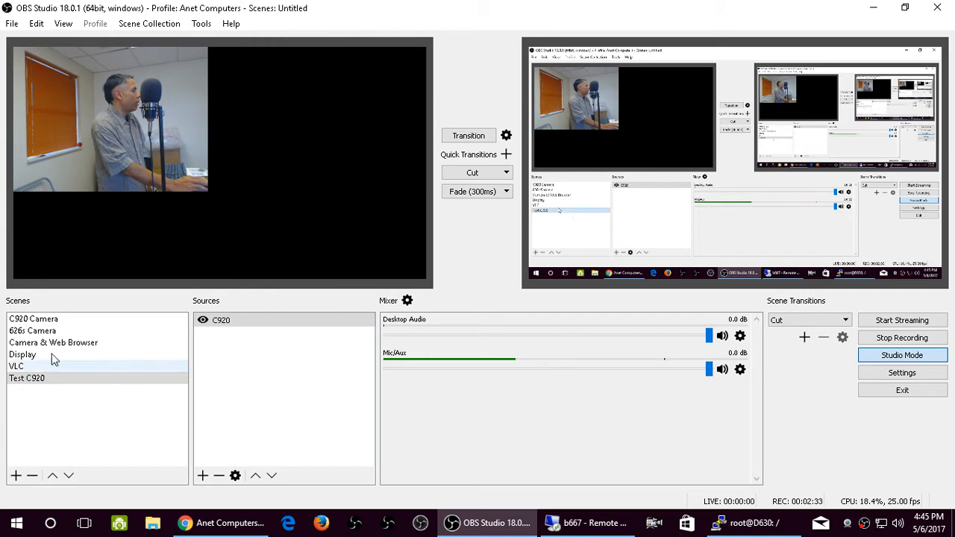
# Select the C920 source and centre its image on the preview via the Transform menu.
pyautogui.click(27, 378)
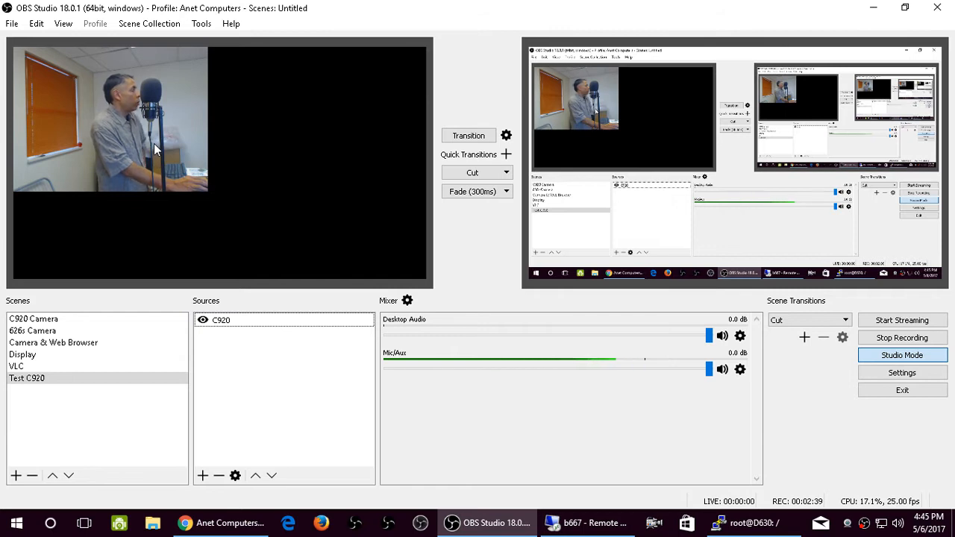
pyautogui.rightClick(157, 149)
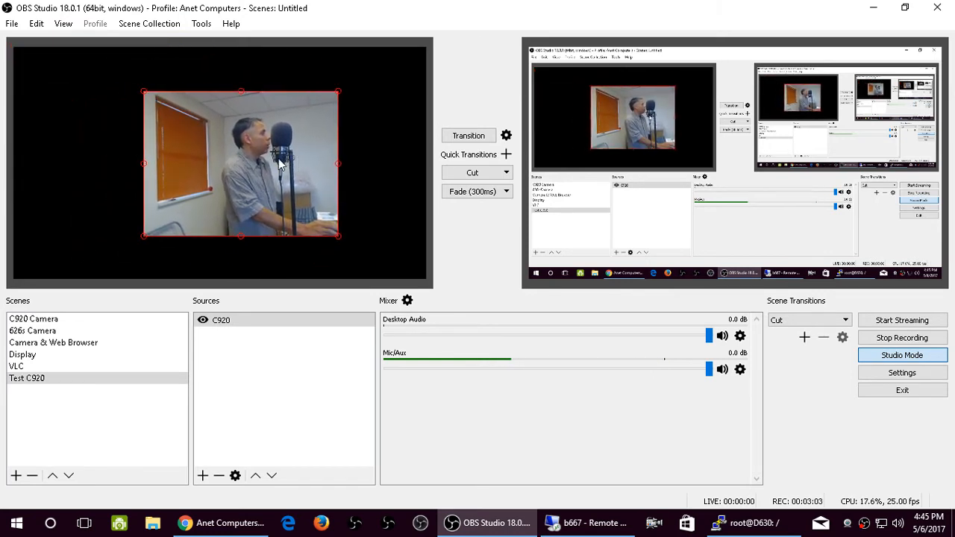
# Fit the C920 image to the canvas, stretch it to fill, then fit it to screen again.
pyautogui.rightClick(280, 164)
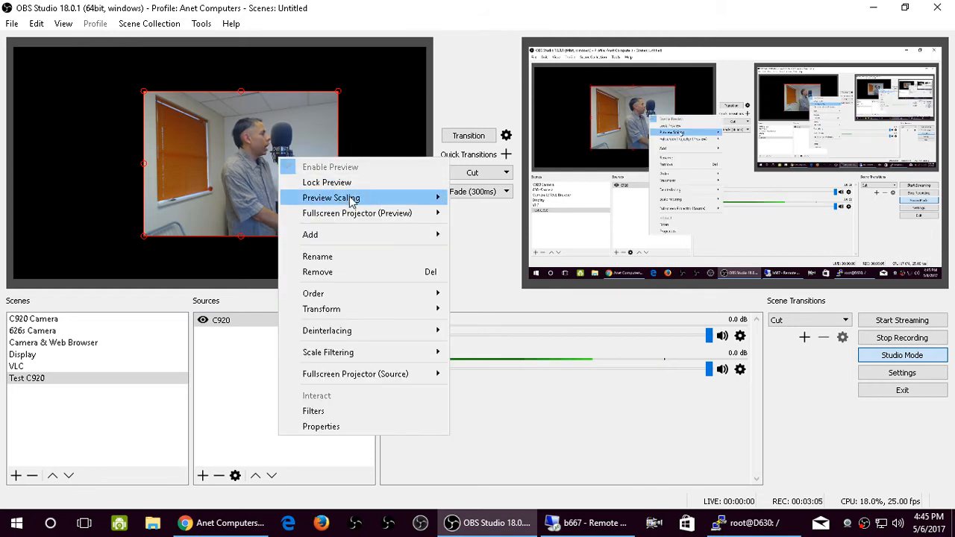
pyautogui.moveTo(357, 212)
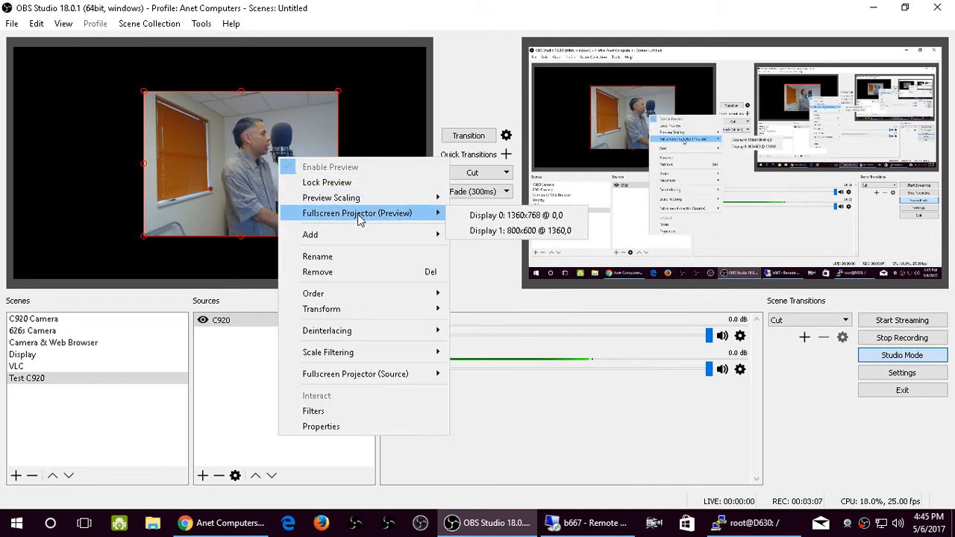
pyautogui.moveTo(313, 293)
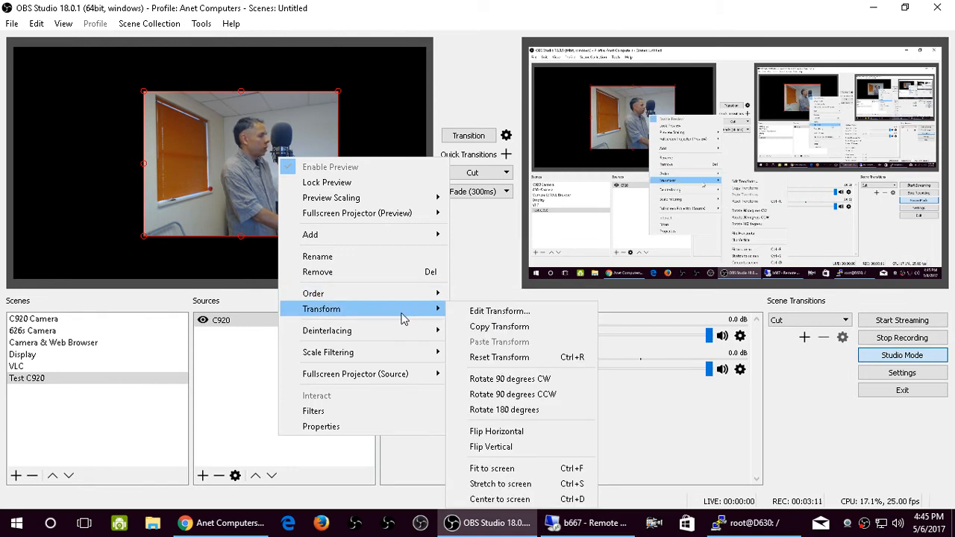
pyautogui.moveTo(491, 468)
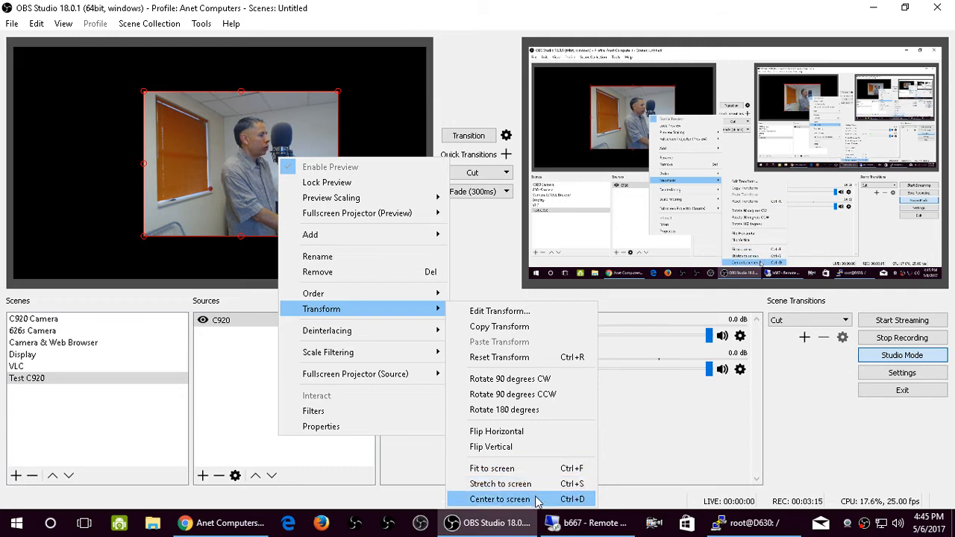
pyautogui.moveTo(499, 468)
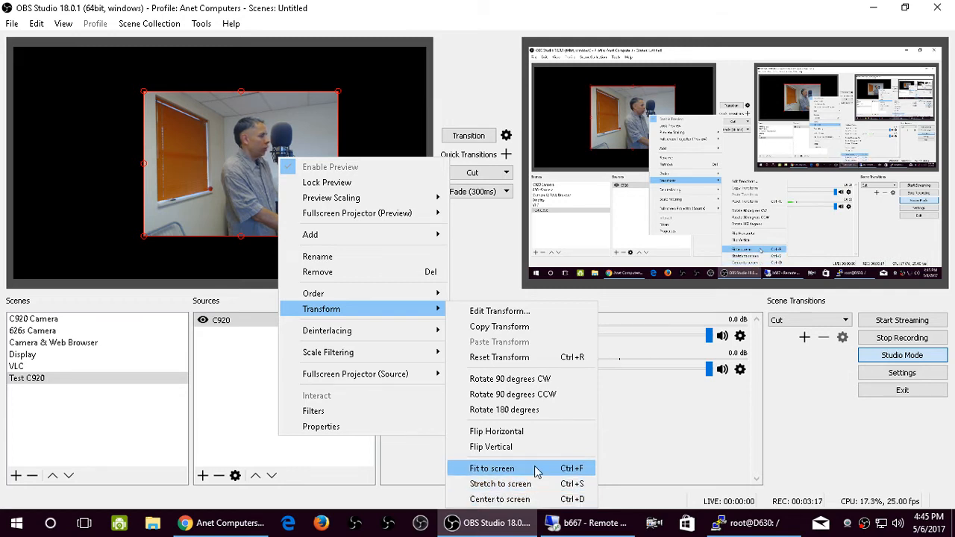
pyautogui.click(491, 468)
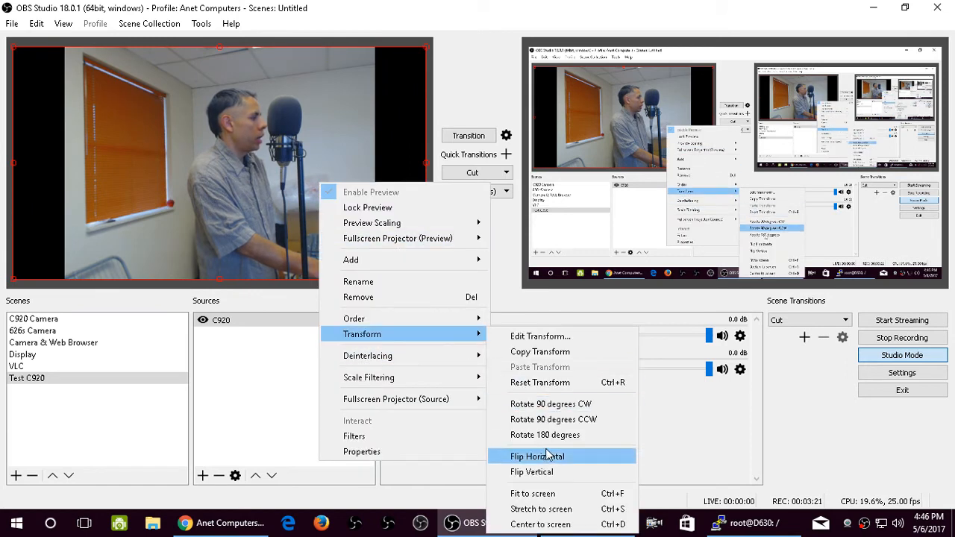
pyautogui.click(537, 456)
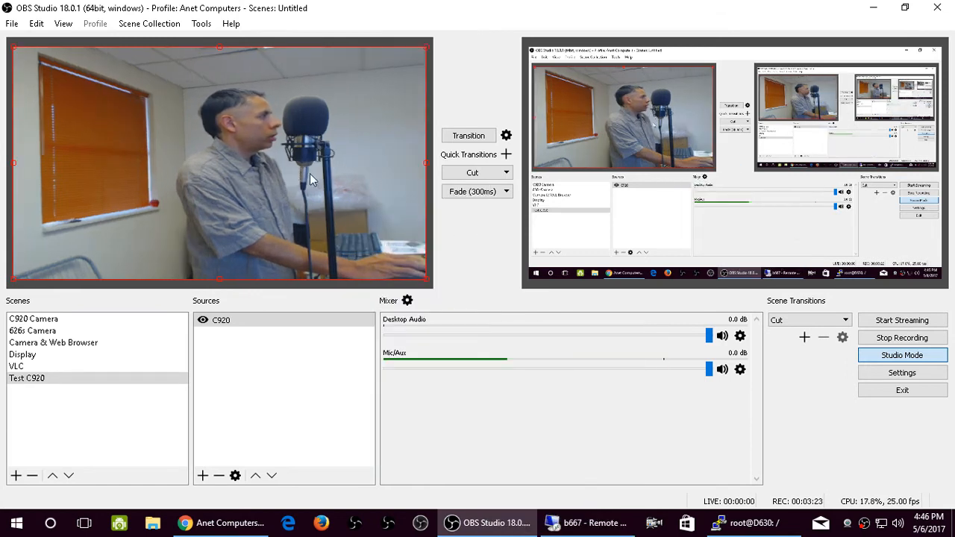
pyautogui.rightClick(313, 179)
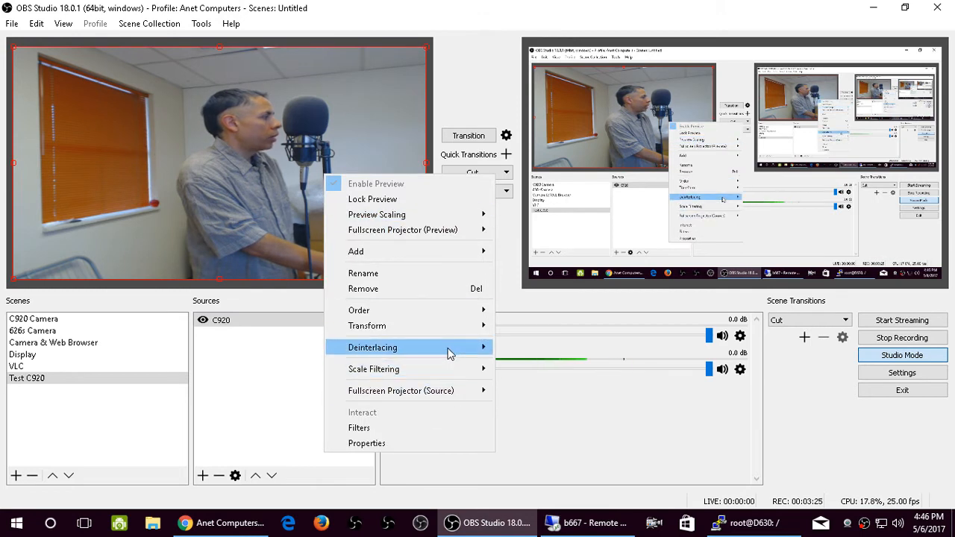
pyautogui.moveTo(367, 325)
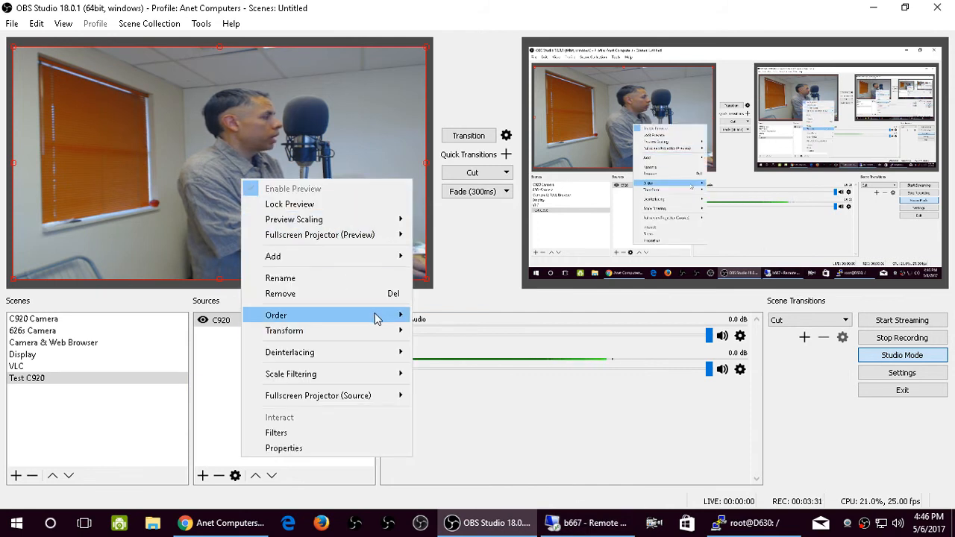
pyautogui.moveTo(283, 331)
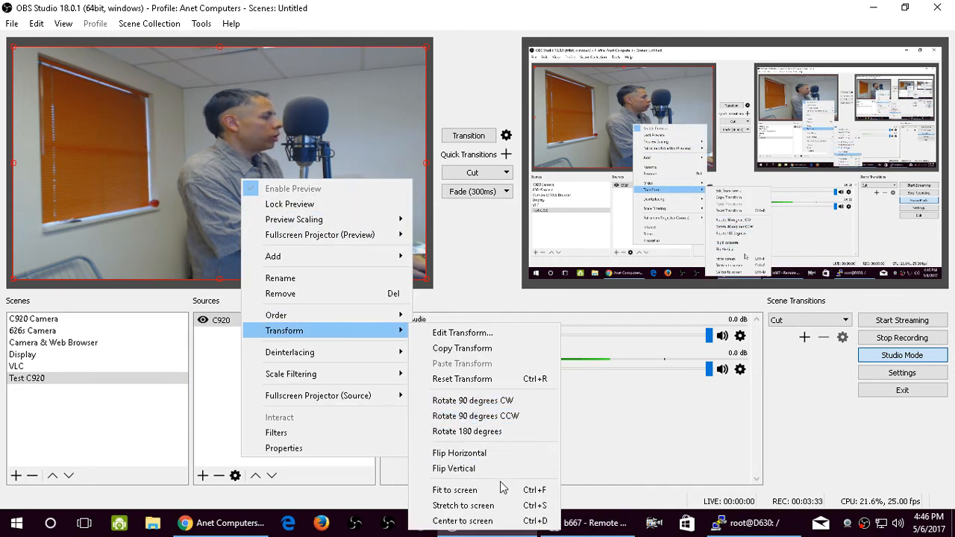
pyautogui.moveTo(462, 490)
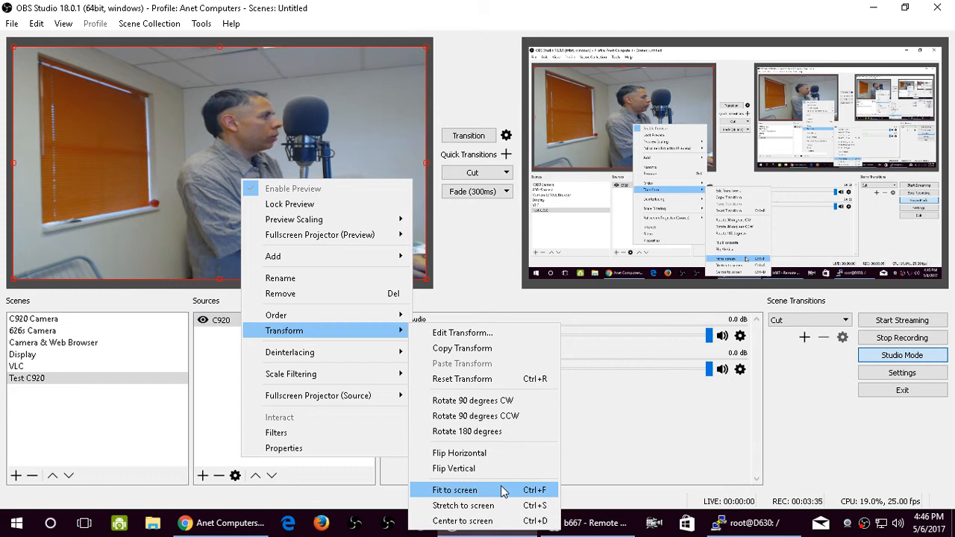
pyautogui.click(454, 489)
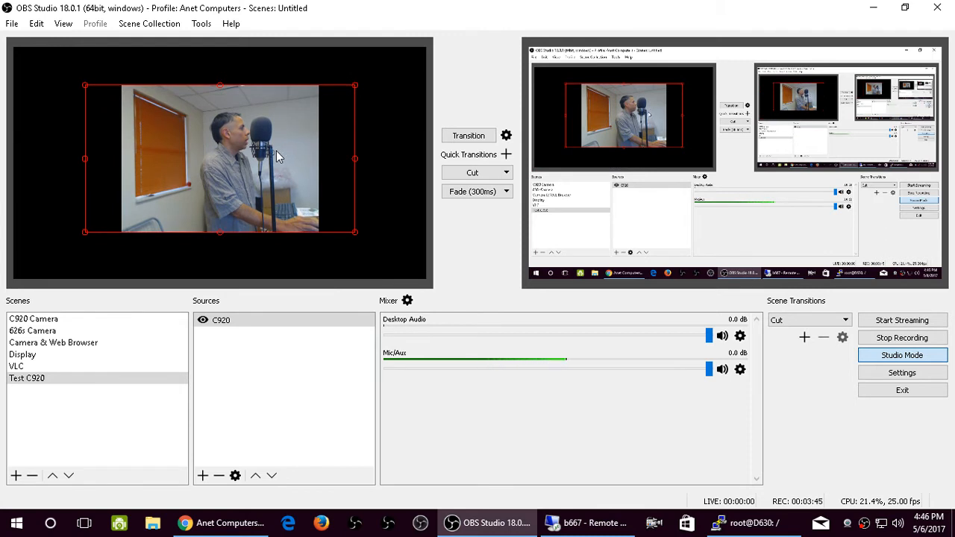
# Reset the C920 image's transform back to its native size and position.
pyautogui.rightClick(220, 156)
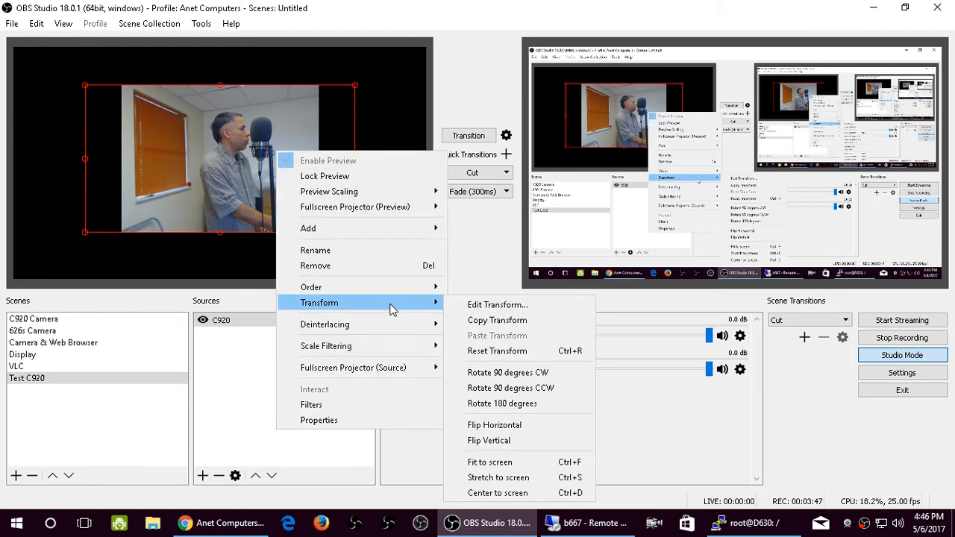
pyautogui.moveTo(497, 351)
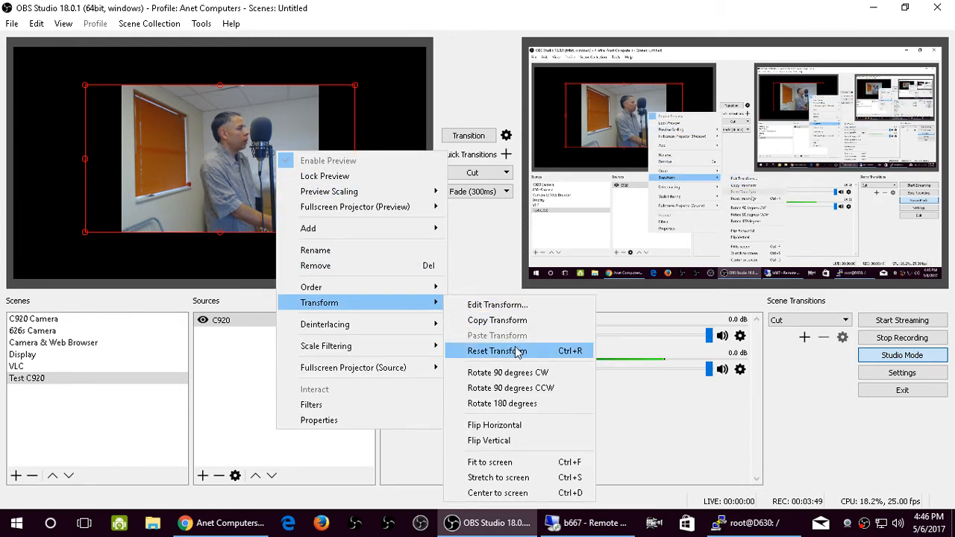
pyautogui.click(496, 351)
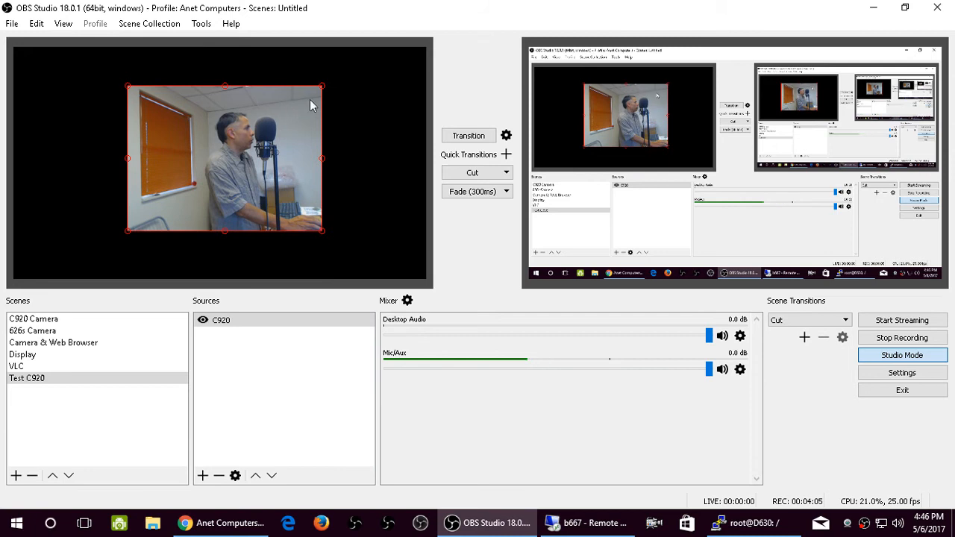
pyautogui.moveTo(321, 93)
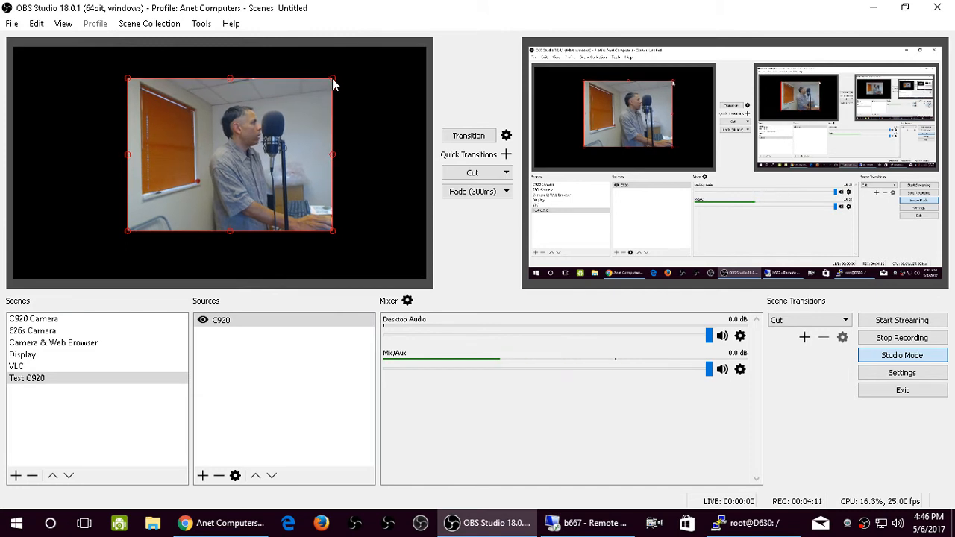
pyautogui.moveTo(345, 157)
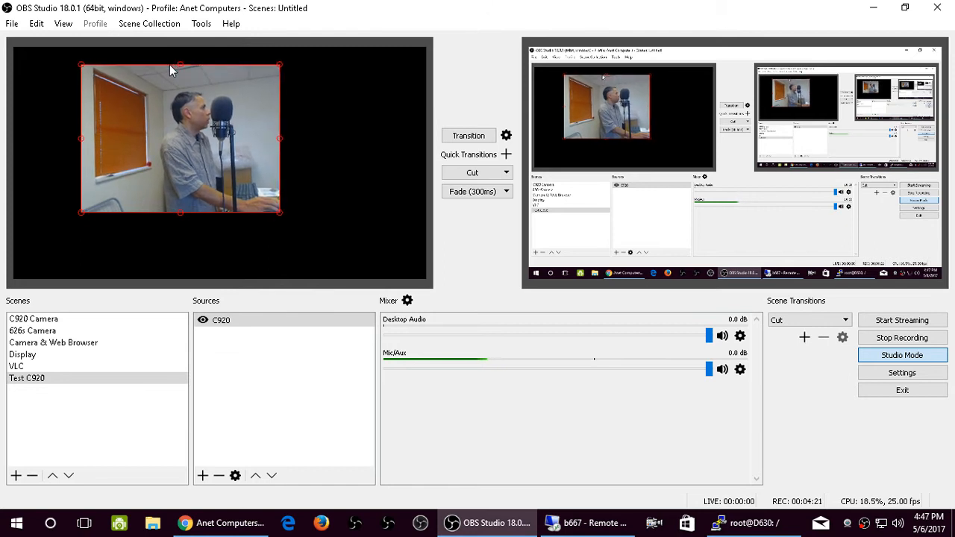
# Drag the resized C920 image to the middle of the canvas, slightly below centre.
pyautogui.moveTo(179, 138); pyautogui.dragTo(332, 220)
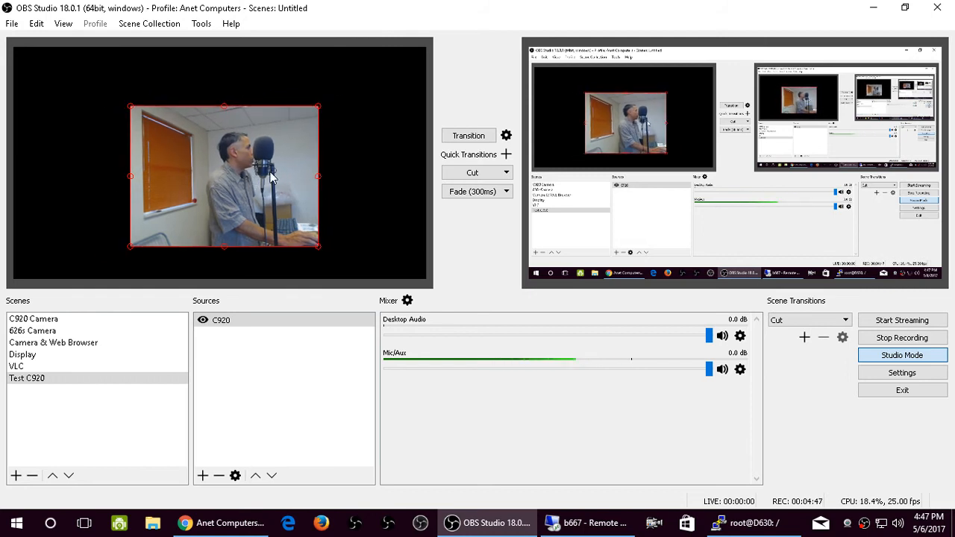
pyautogui.rightClick(272, 175)
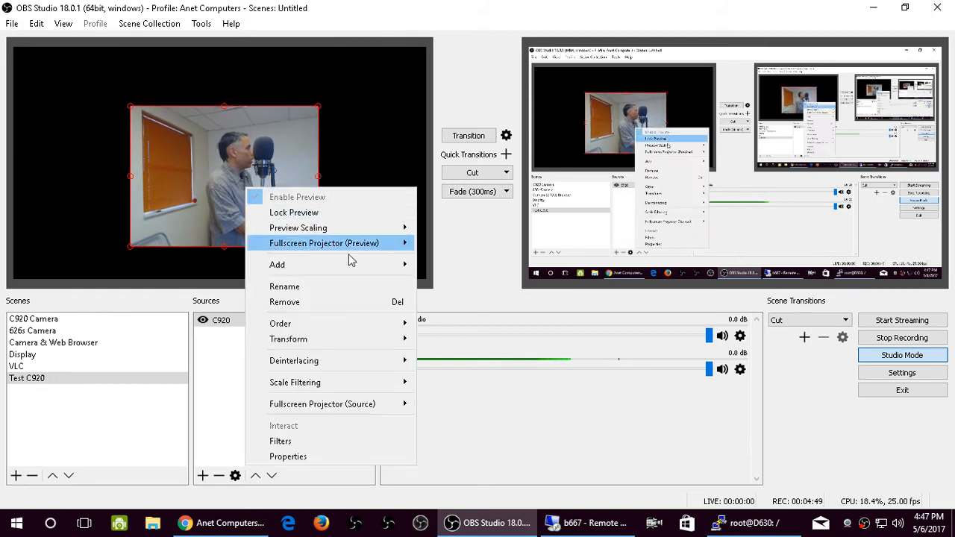